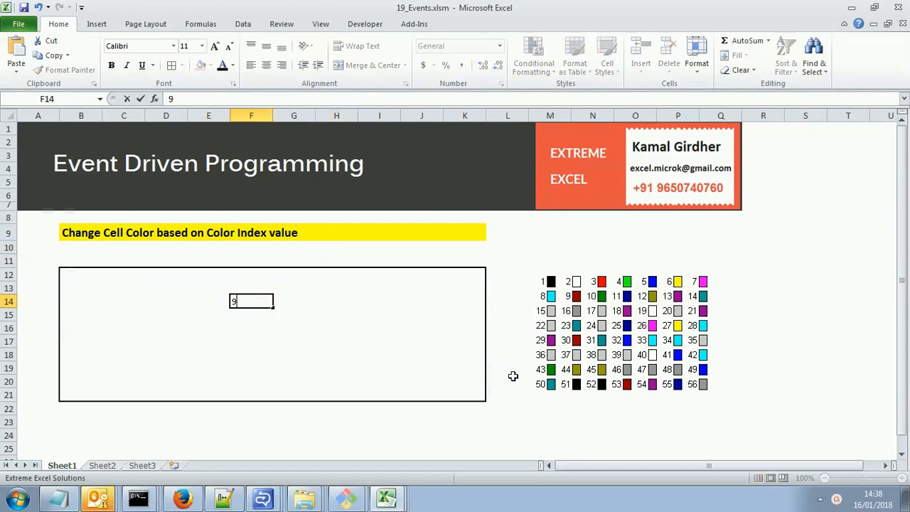
Commit 9 in F14 to turn it dark red, then enter 4 in J15 to turn it green
{"action": "key", "text": "Return"}
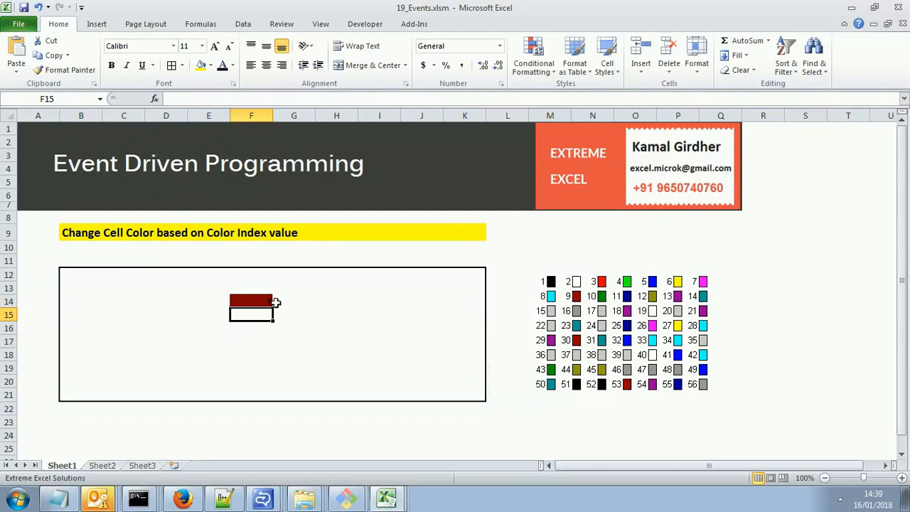
{"action": "mouse_move", "coordinate": [538, 299]}
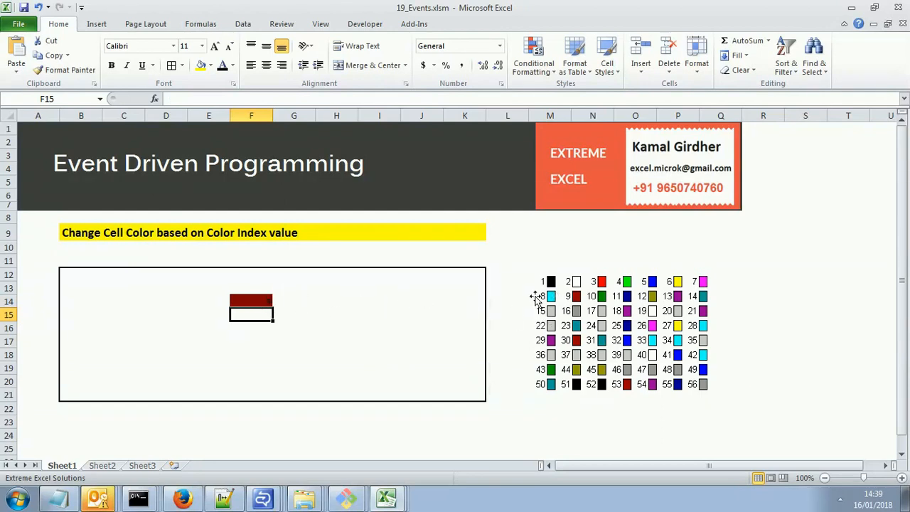
{"action": "left_click", "coordinate": [421, 315]}
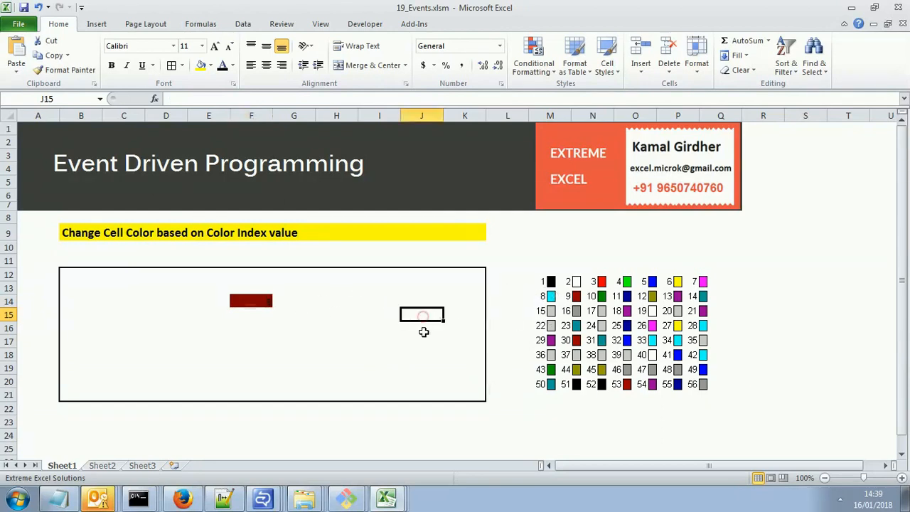
{"action": "type", "text": "4"}
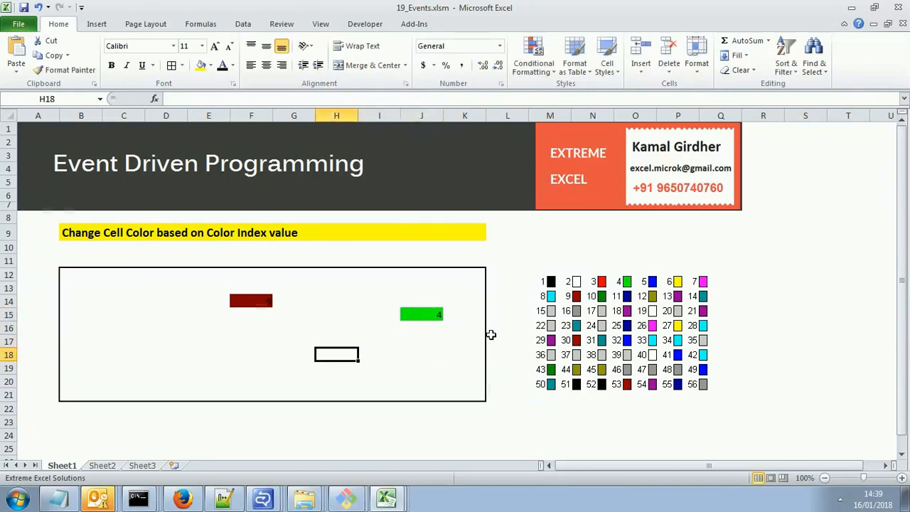
{"action": "left_click", "coordinate": [208, 367]}
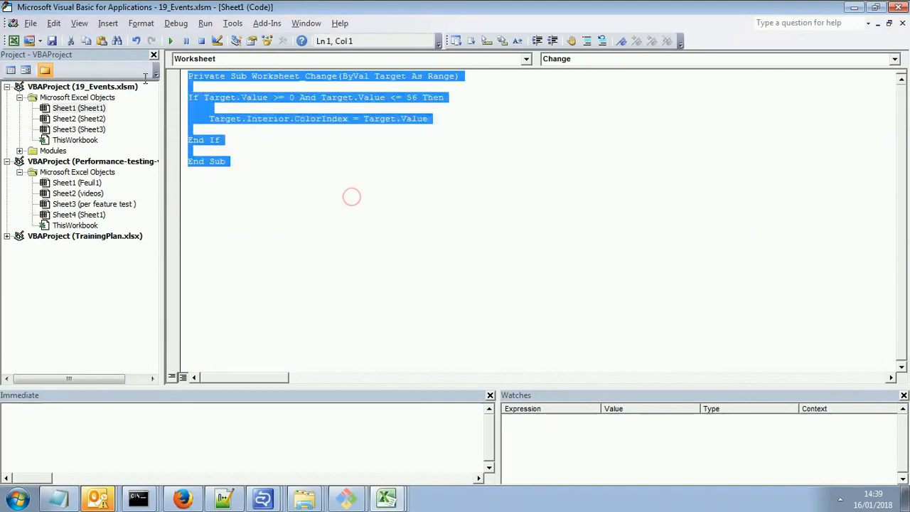
Delete the Worksheet_Change code from Sheet1 and return to the workbook
{"action": "left_click", "coordinate": [387, 498]}
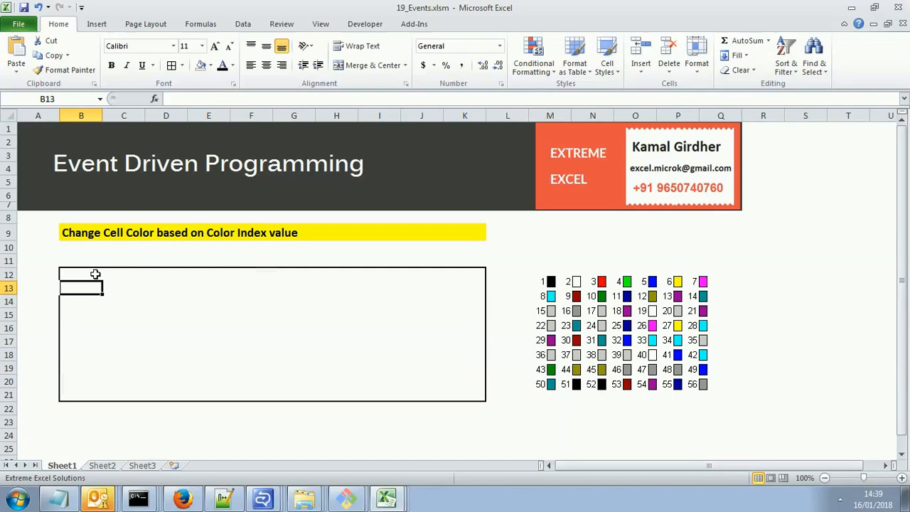
Select the demo range B12:K22 and bring up the Visual Basic Editor
{"action": "left_click_drag", "start_coordinate": [81, 287], "coordinate": [467, 404]}
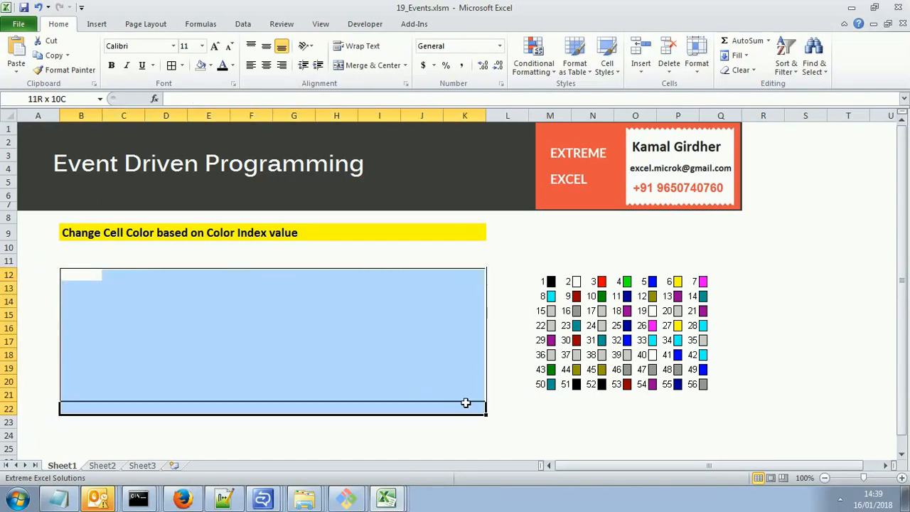
{"action": "left_click", "coordinate": [375, 378]}
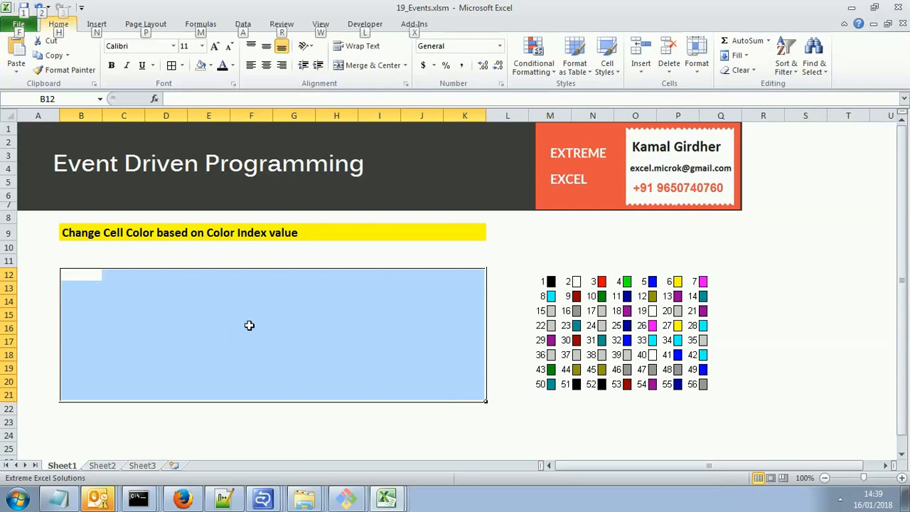
{"action": "left_click", "coordinate": [207, 315]}
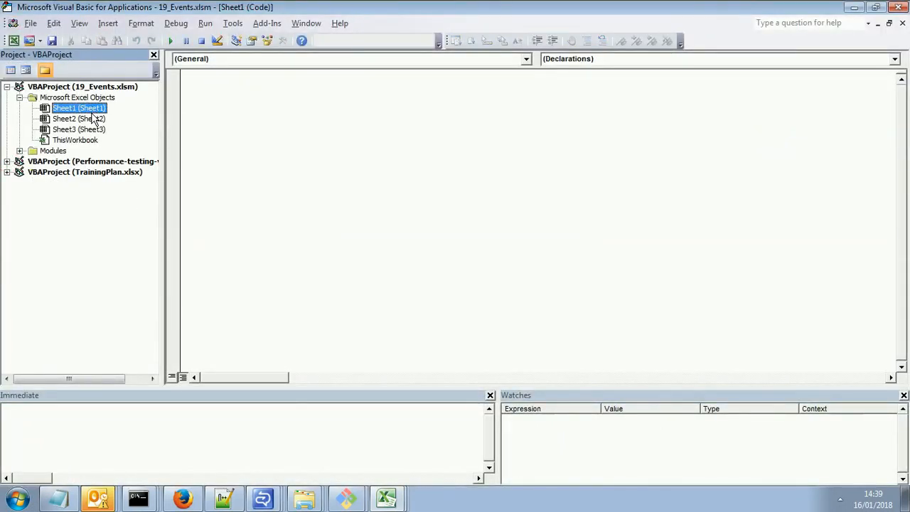
Create an empty Worksheet_Change procedure in Sheet1, dropping the SelectionChange stub
{"action": "left_click", "coordinate": [525, 59]}
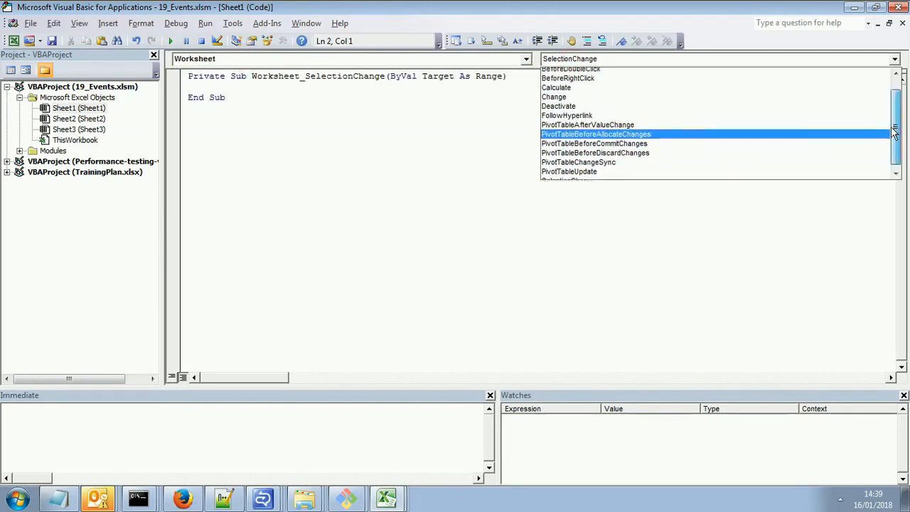
{"action": "left_click", "coordinate": [555, 97]}
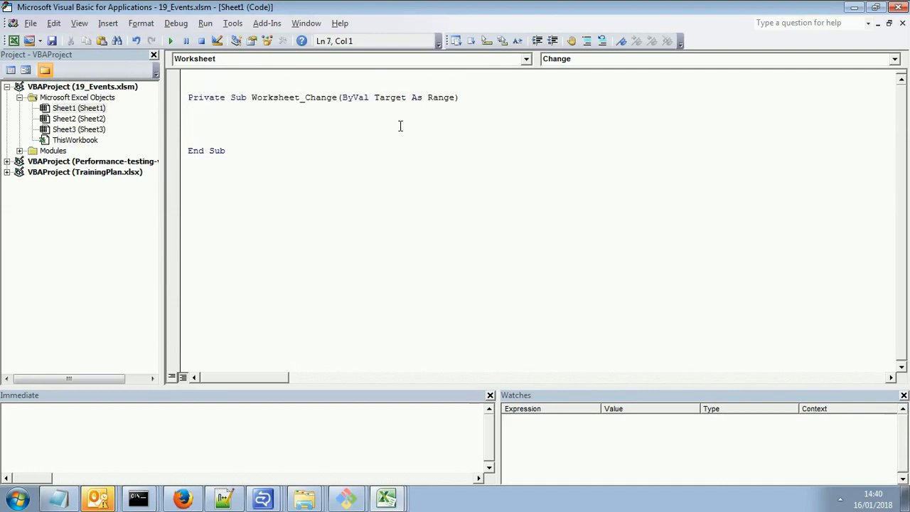
{"action": "double_click", "coordinate": [389, 97]}
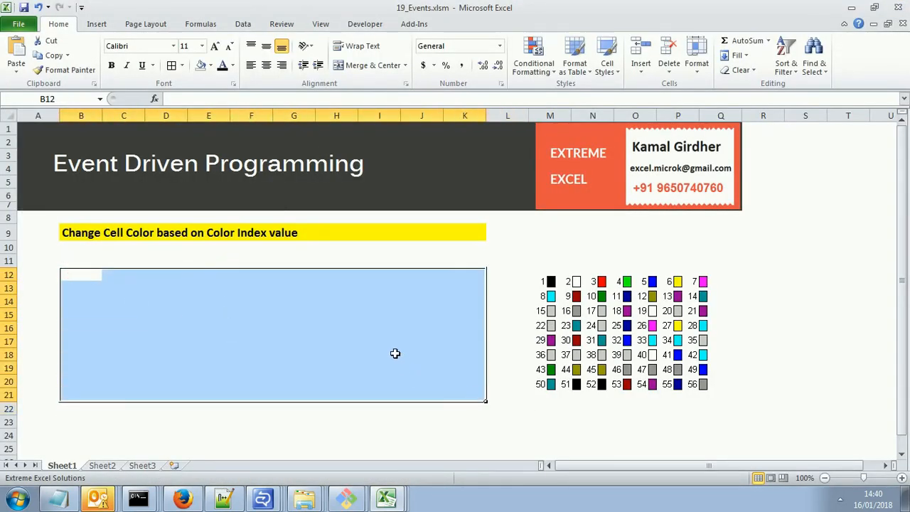
{"action": "mouse_move", "coordinate": [456, 314]}
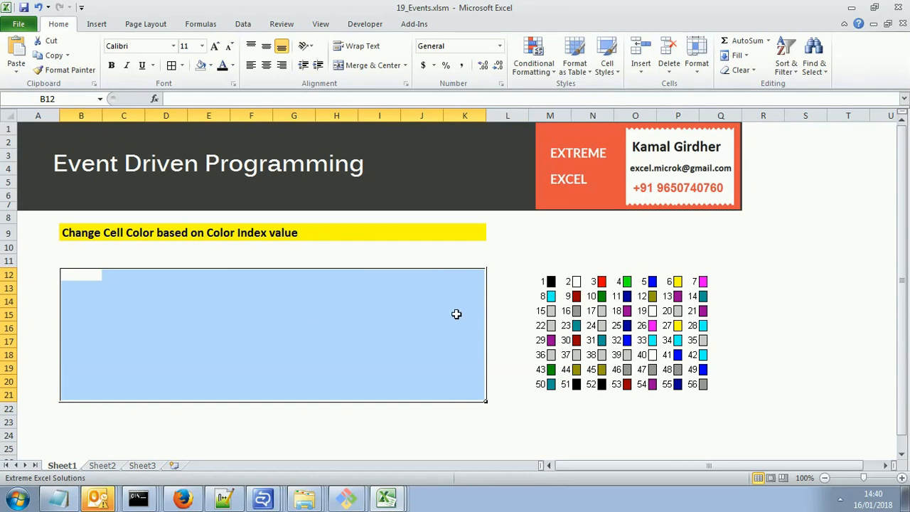
{"action": "mouse_move", "coordinate": [208, 279]}
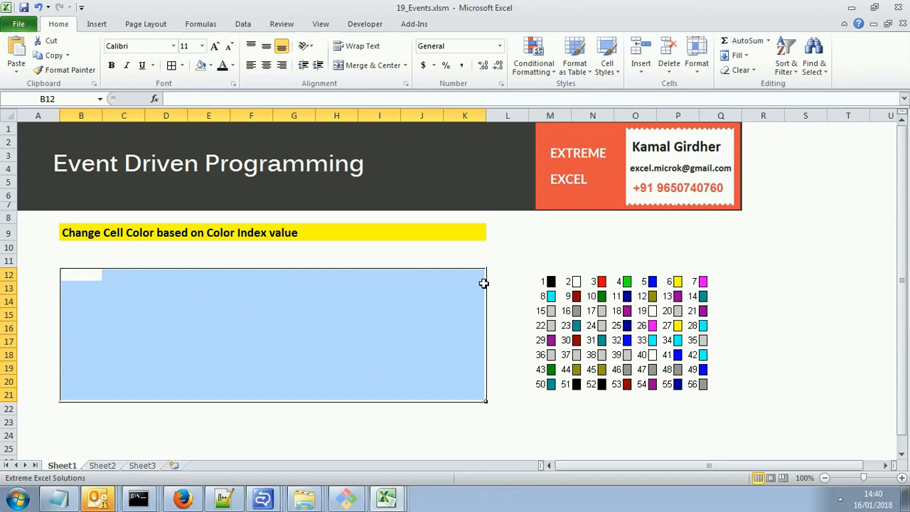
{"action": "mouse_move", "coordinate": [501, 269]}
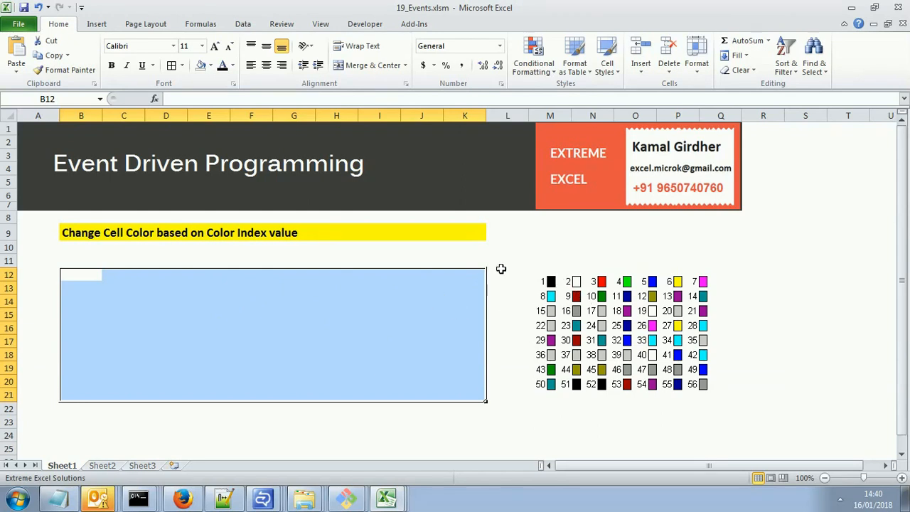
Deselect the demo range and select cell I14 while reviewing the colour index table
{"action": "left_click", "coordinate": [508, 276]}
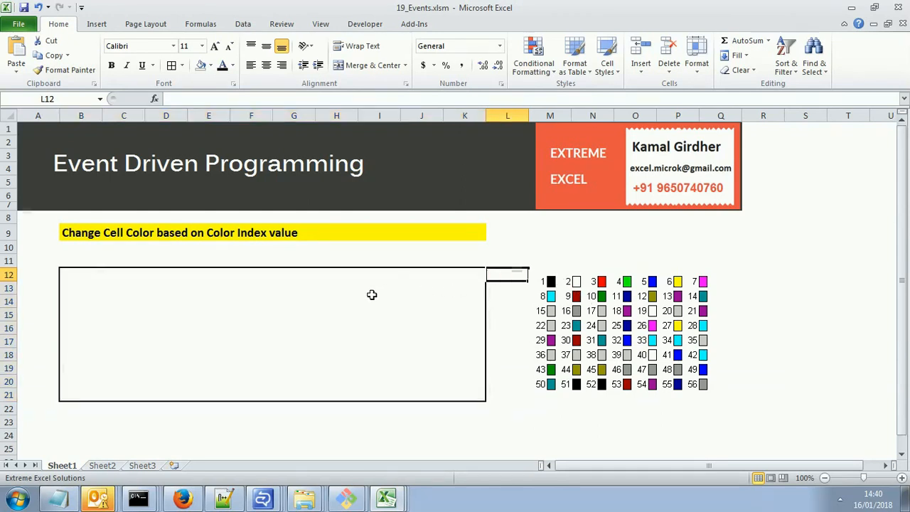
{"action": "left_click", "coordinate": [378, 302]}
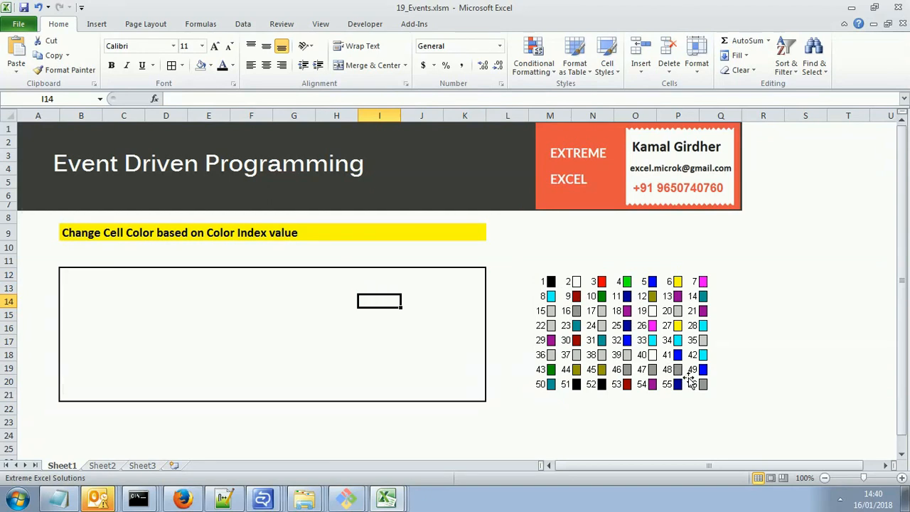
{"action": "mouse_move", "coordinate": [728, 354]}
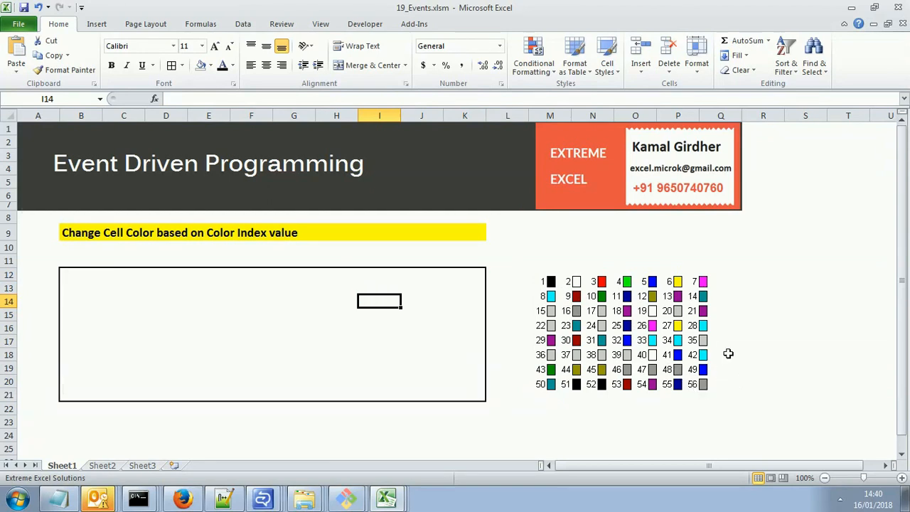
{"action": "mouse_move", "coordinate": [541, 276]}
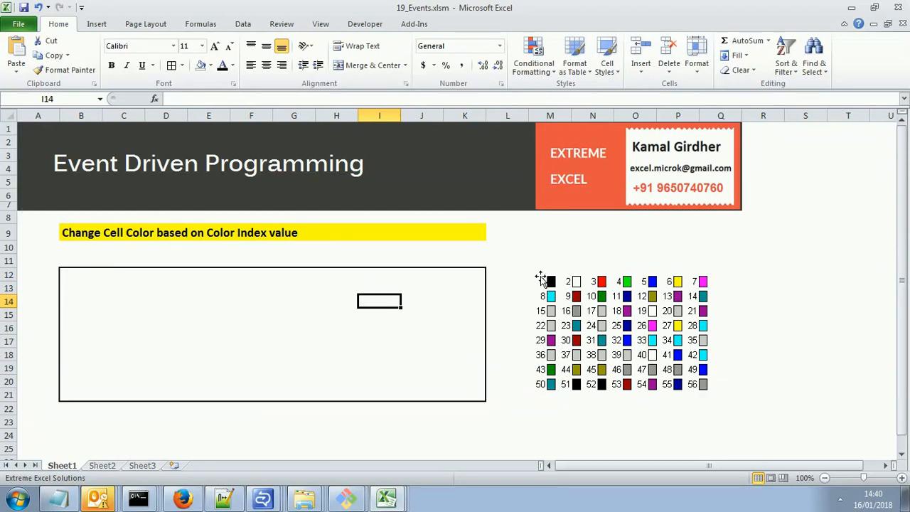
{"action": "mouse_move", "coordinate": [556, 298]}
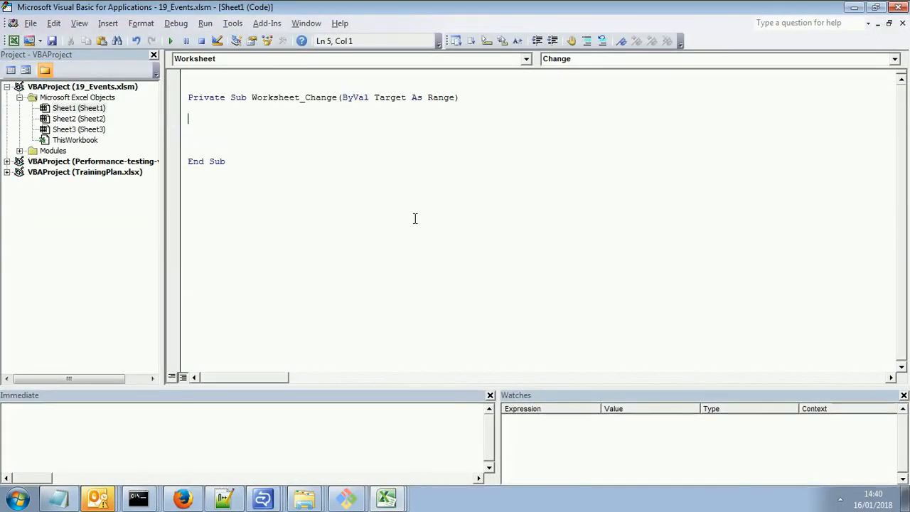
Write the condition If Target.Value >= 0 And Target.Value <= 56 Then
{"action": "type", "text": "if target."}
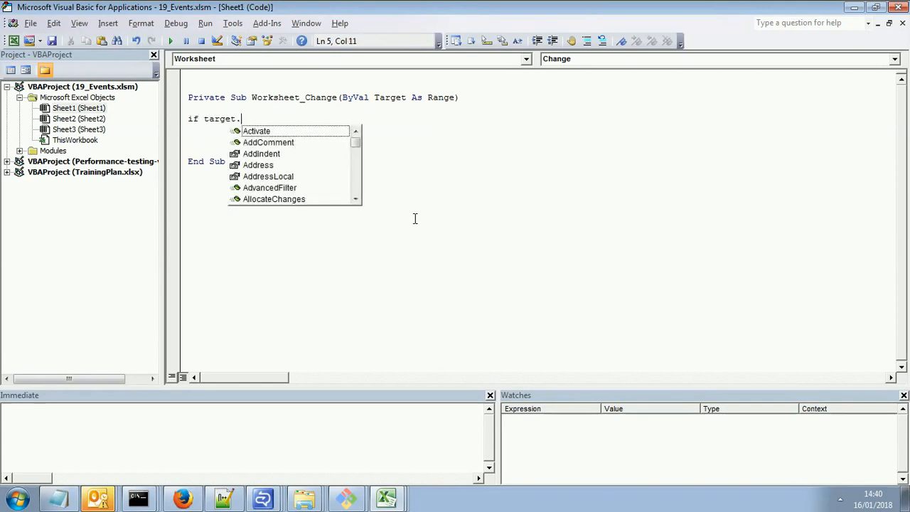
{"action": "type", "text": "Value >="}
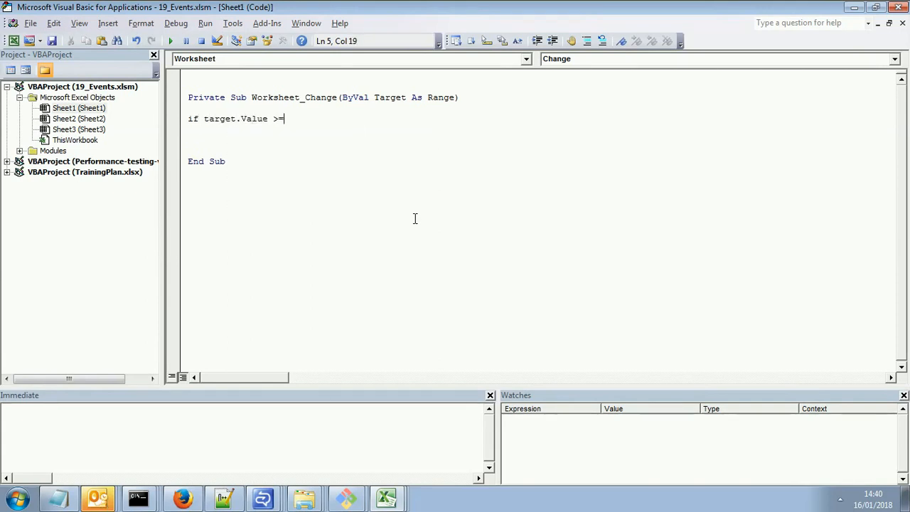
{"action": "type", "text": "0 and targ"}
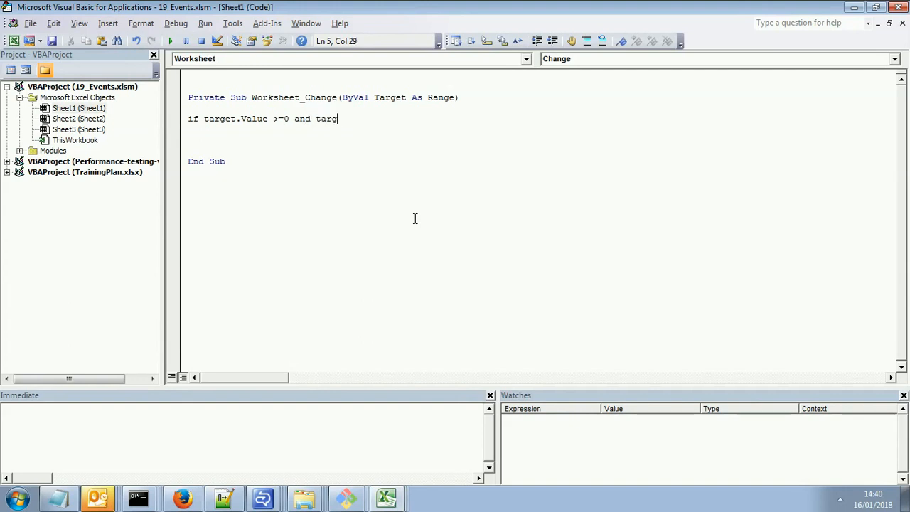
{"action": "type", "text": "et.Value <="}
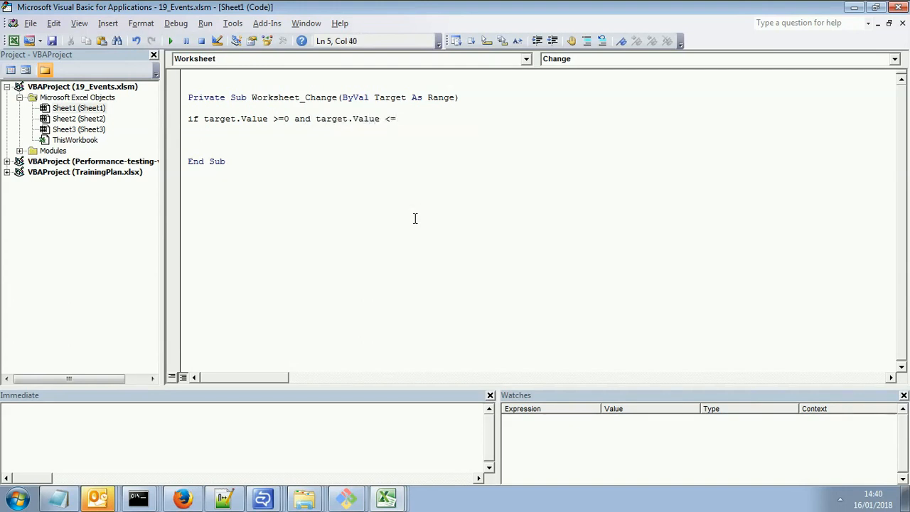
{"action": "type", "text": "56 Then"}
{"action": "type", "text": "End If"}
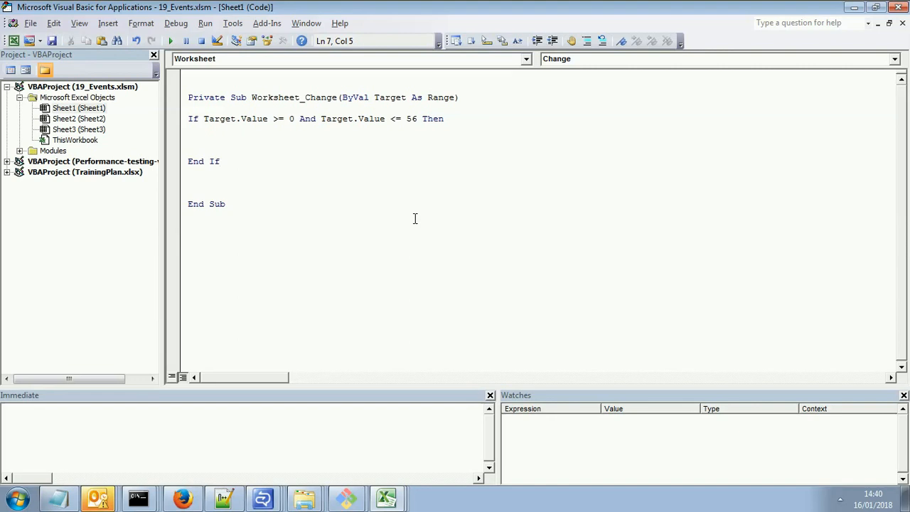
Add Target.Interior.ColorIndex = Target.Value inside the If and return to the workbook
{"action": "type", "text": "target"}
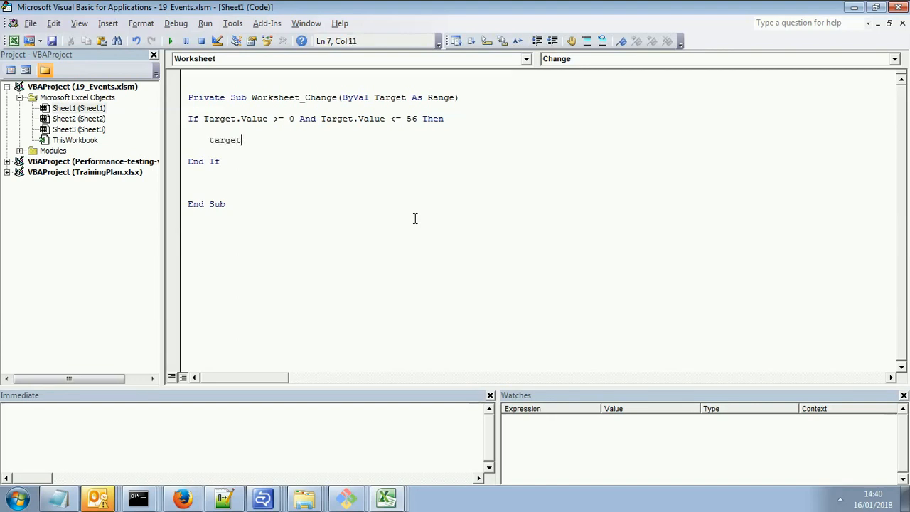
{"action": "type", "text": "."}
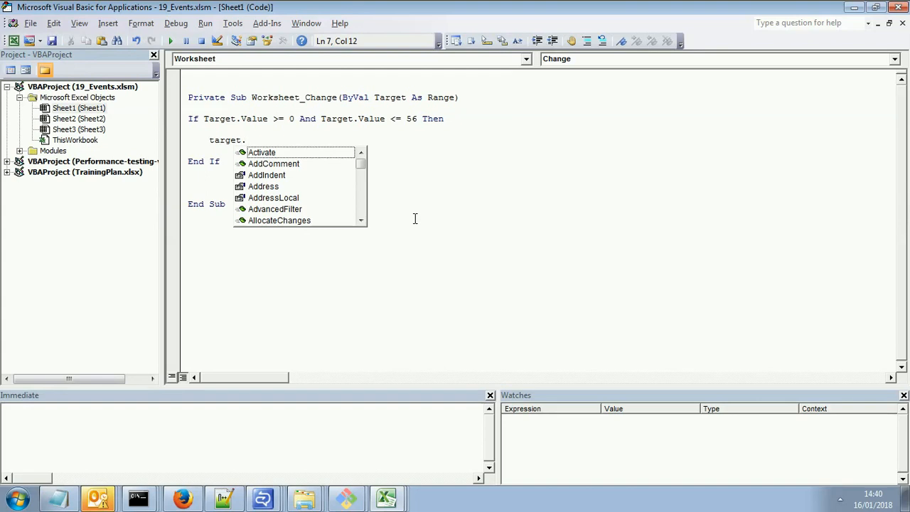
{"action": "type", "text": "interior.ColorIndex ="}
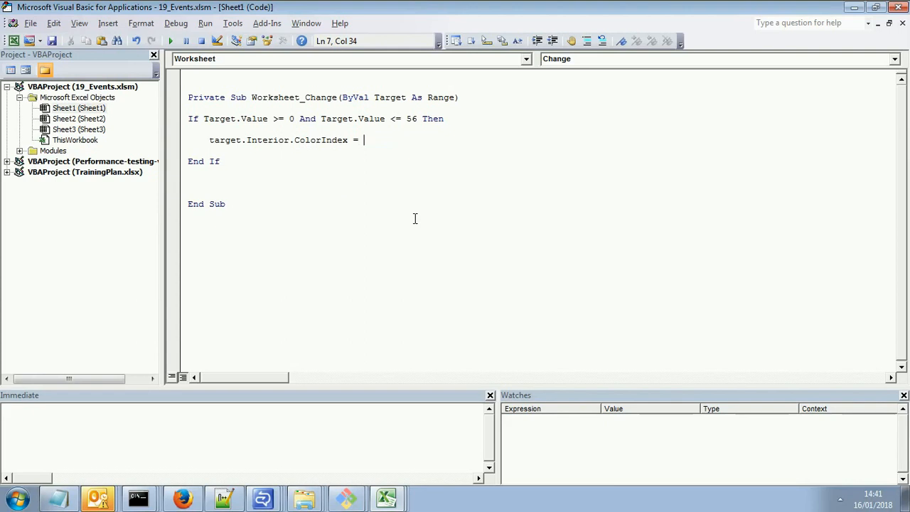
{"action": "type", "text": "ta"}
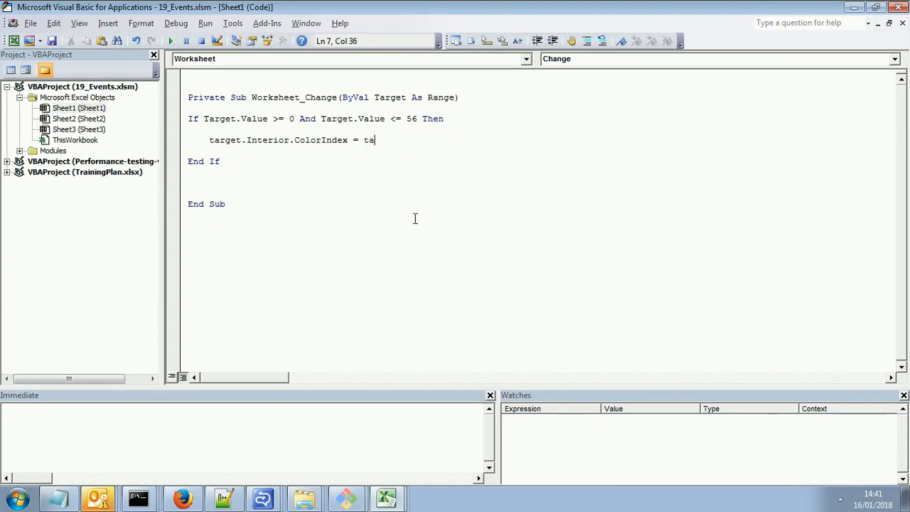
{"action": "type", "text": "rget.value"}
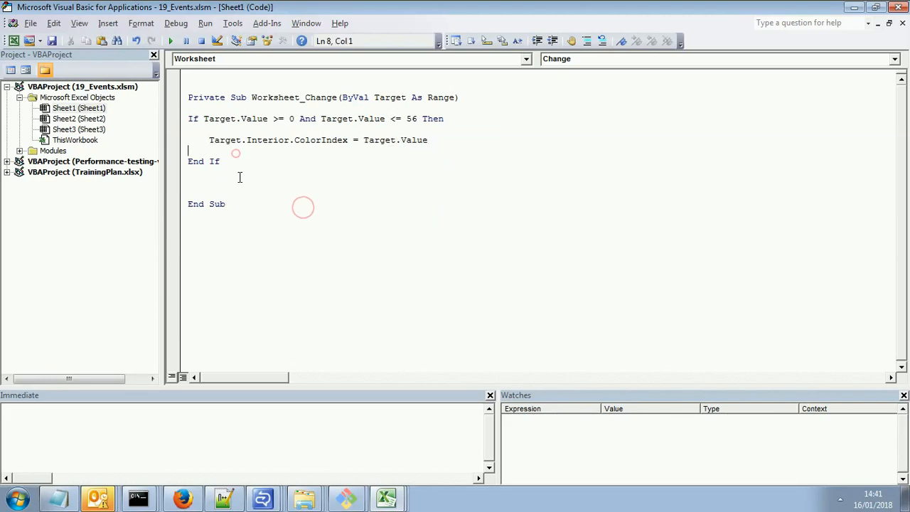
{"action": "left_click", "coordinate": [387, 498]}
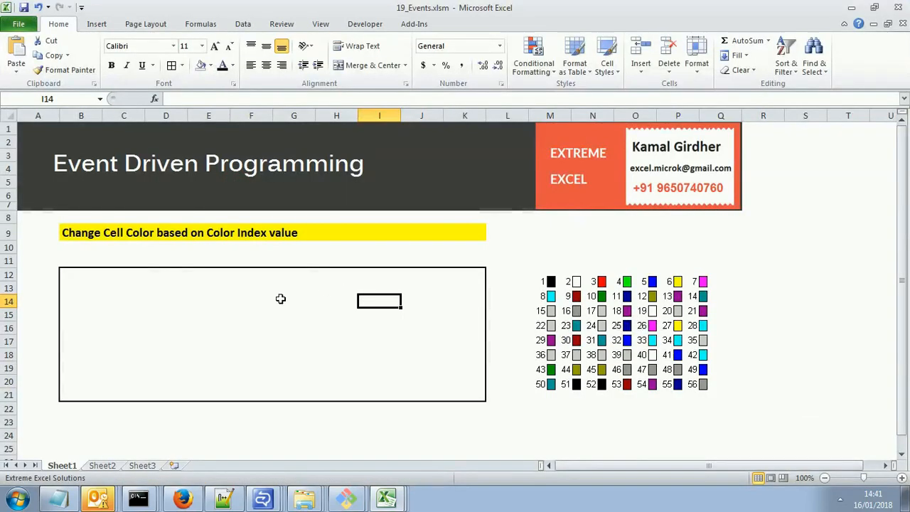
Enter 3 in G14 so it turns red, walking through the range check in the code
{"action": "left_click", "coordinate": [293, 302]}
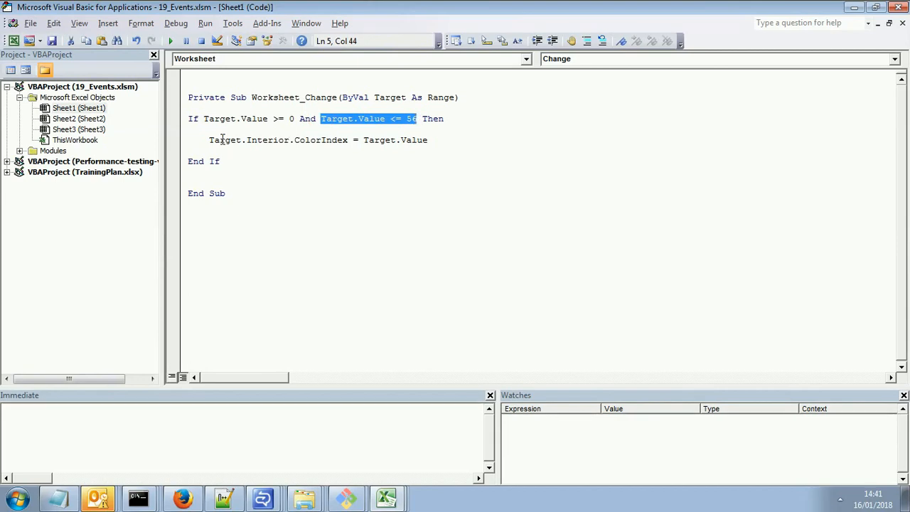
{"action": "left_click", "coordinate": [319, 141]}
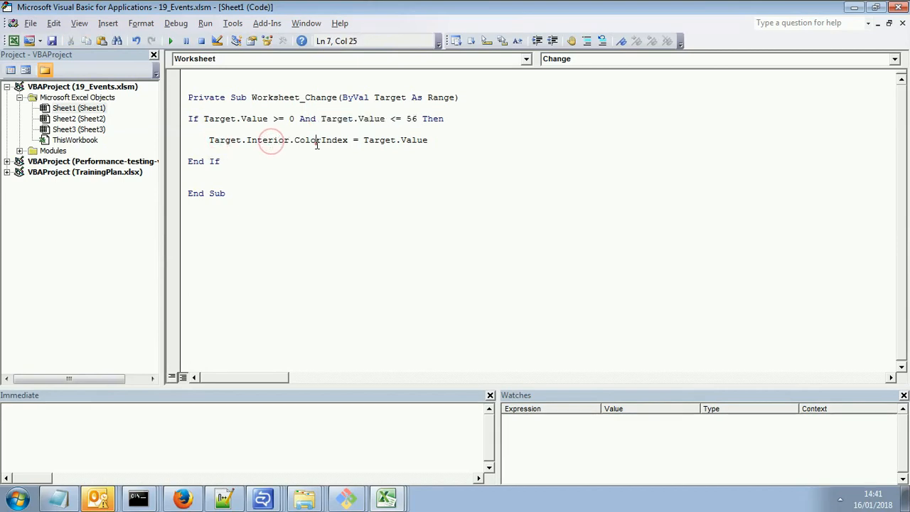
{"action": "left_click", "coordinate": [387, 498]}
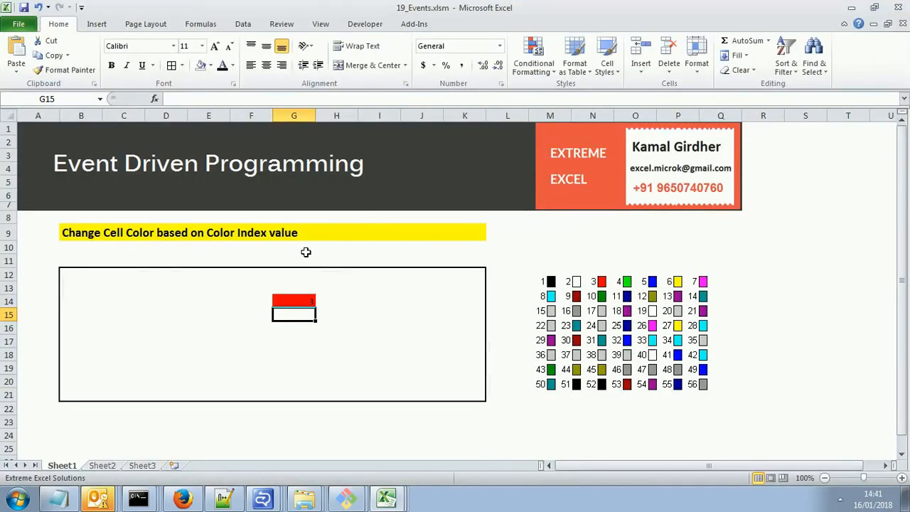
{"action": "left_click", "coordinate": [293, 302]}
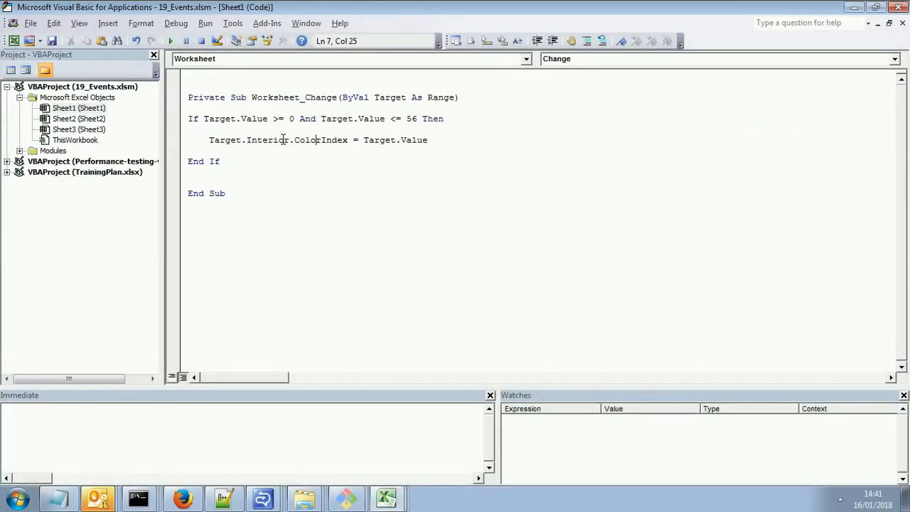
Highlight the Interior.ColorIndex line, then enter 10 in I17 so it turns green
{"action": "double_click", "coordinate": [267, 141]}
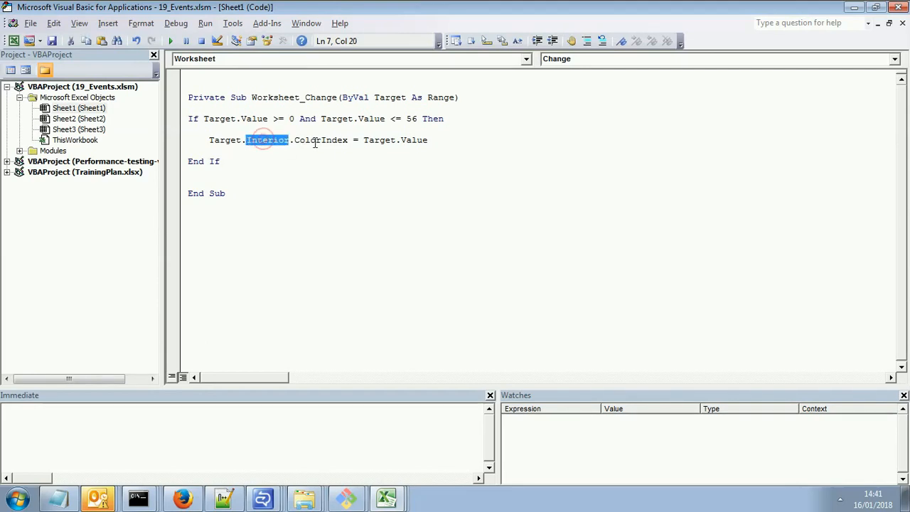
{"action": "double_click", "coordinate": [322, 141]}
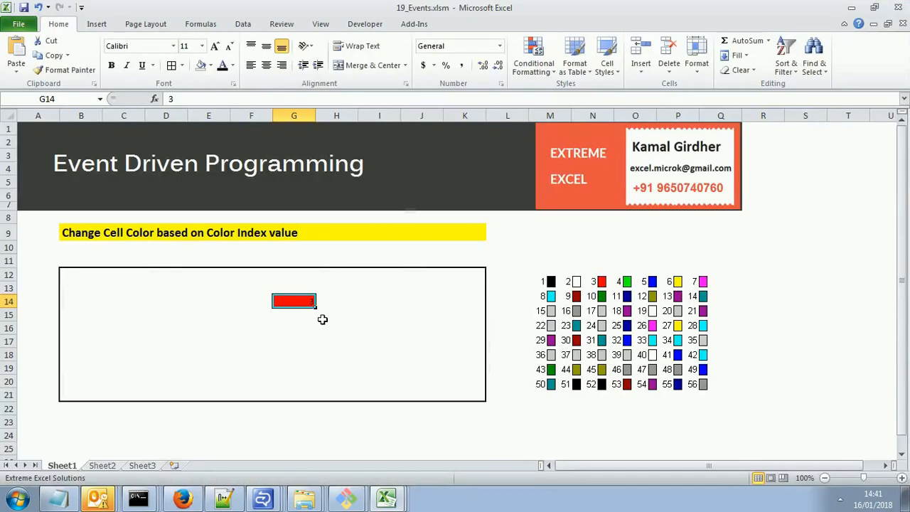
{"action": "mouse_move", "coordinate": [493, 288]}
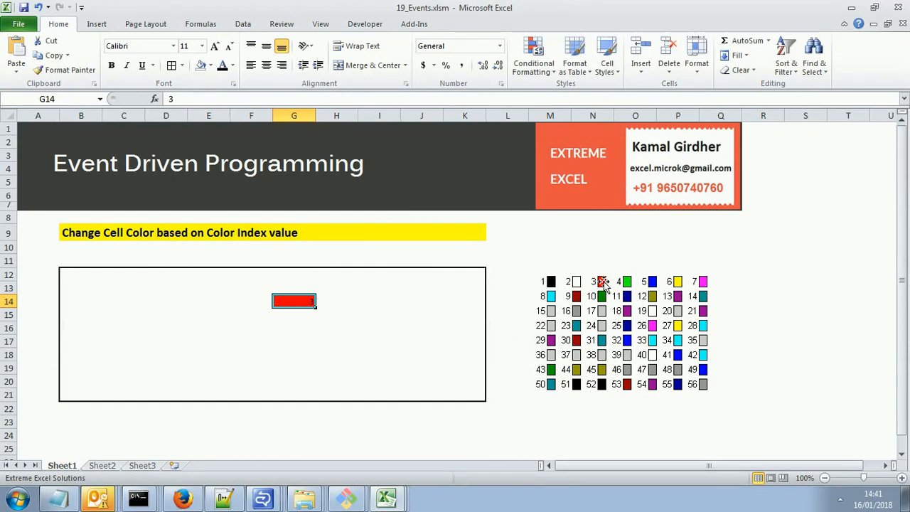
{"action": "mouse_move", "coordinate": [460, 319]}
{"action": "type", "text": "10"}
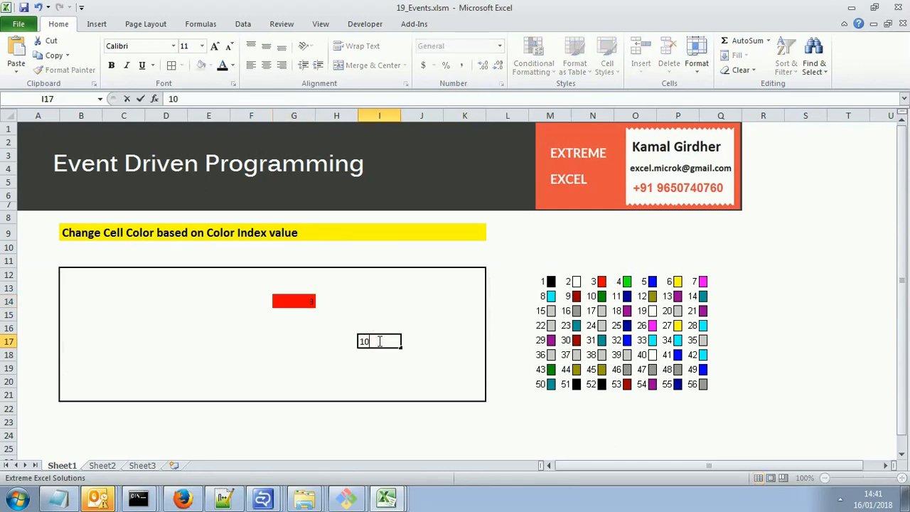
{"action": "key", "text": "Return"}
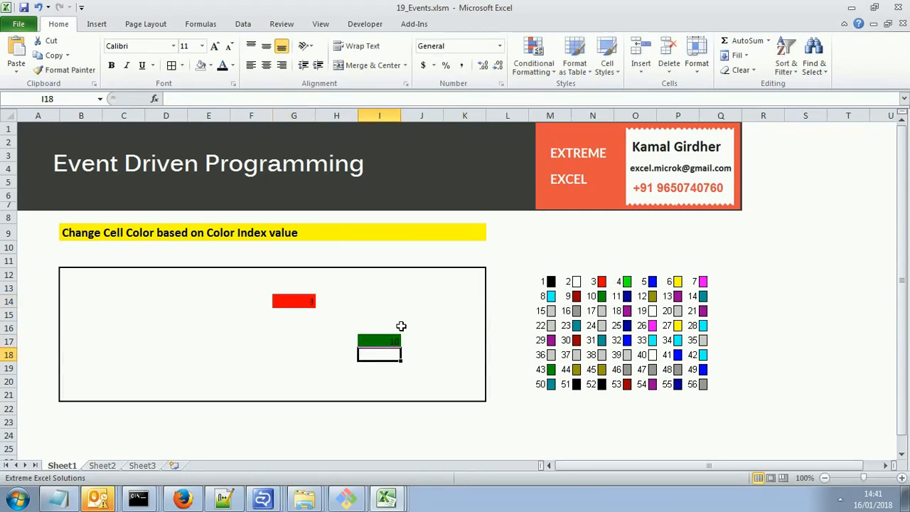
{"action": "mouse_move", "coordinate": [439, 327]}
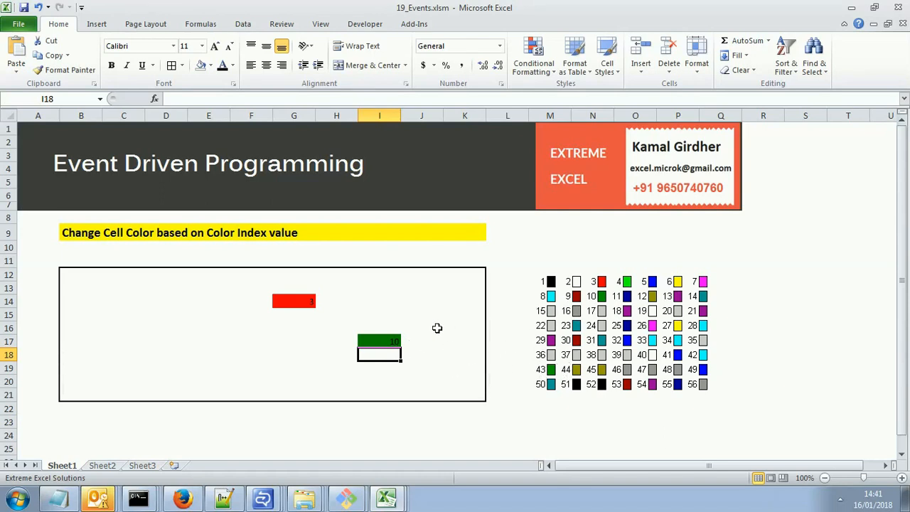